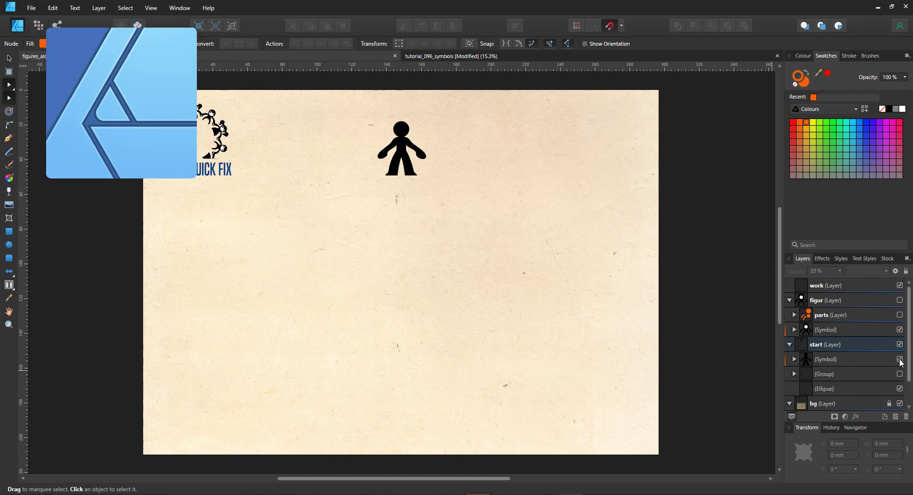
Step: Make the start layer's Group visible and select it to preview the finished figure ring
left_click(900, 374)
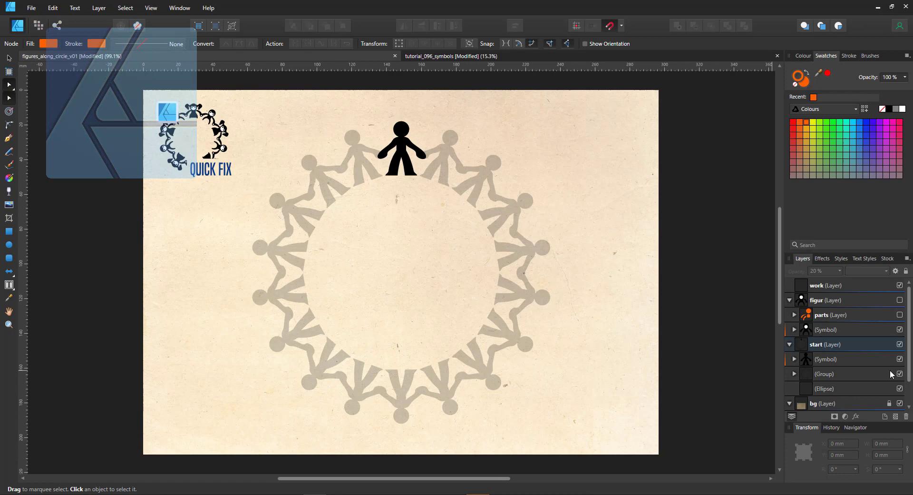
left_click(824, 373)
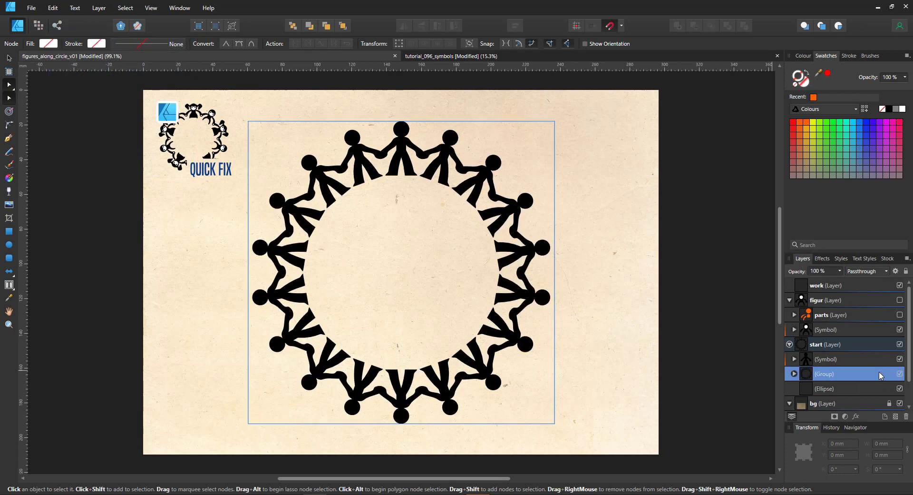
mouse_move(742, 326)
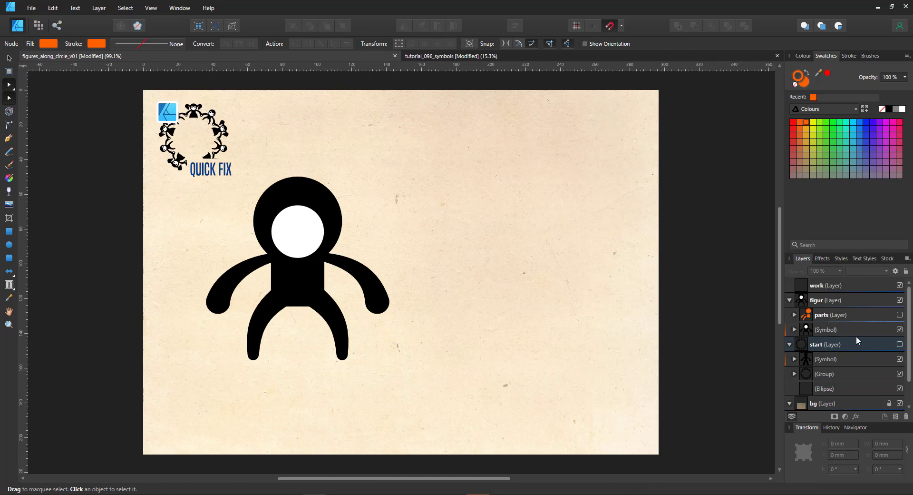
Step: Show the figur layer's orange parts sublayer and adjust the large figure drawing
left_click(900, 315)
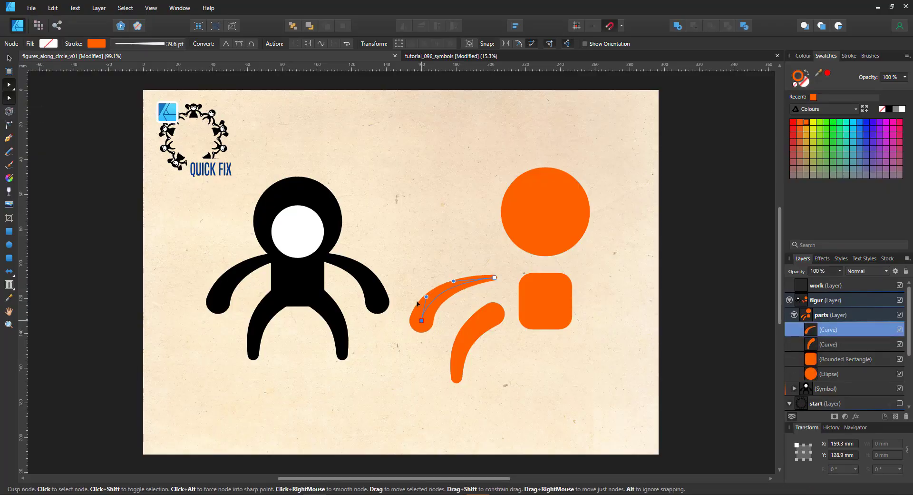
left_click_drag(422, 309, 401, 223)
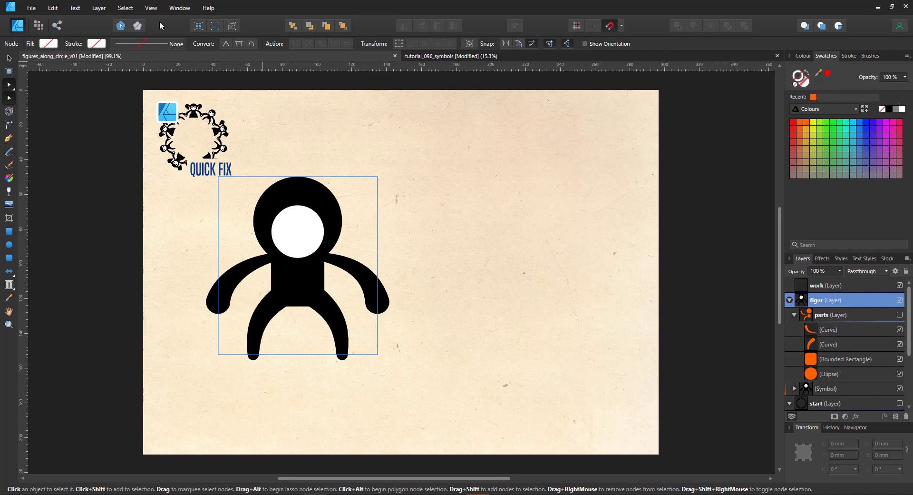
Step: Show the Symbols studio, hide the figur layer and place the figure symbol at the page top
left_click(151, 8)
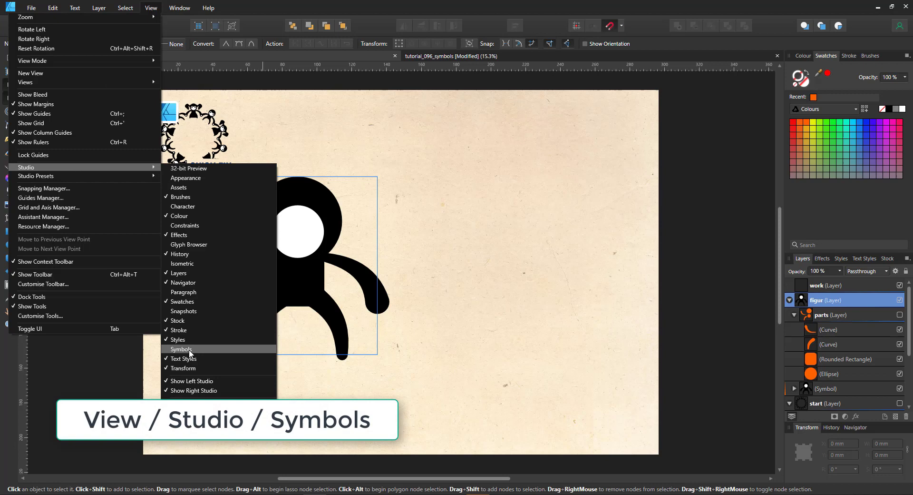
left_click(181, 349)
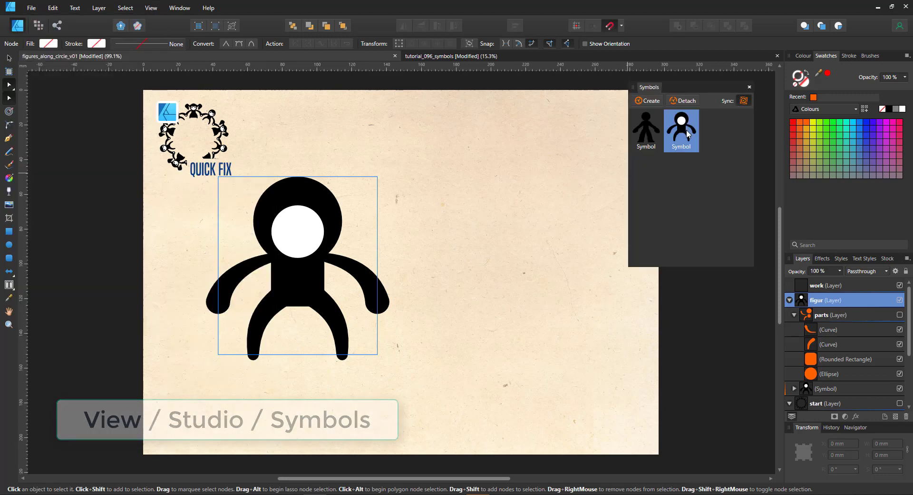
mouse_move(644, 159)
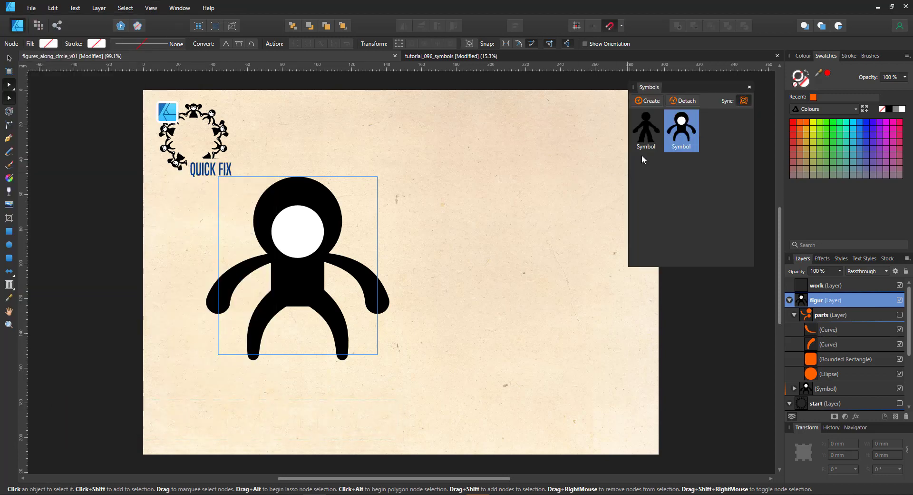
left_click(817, 285)
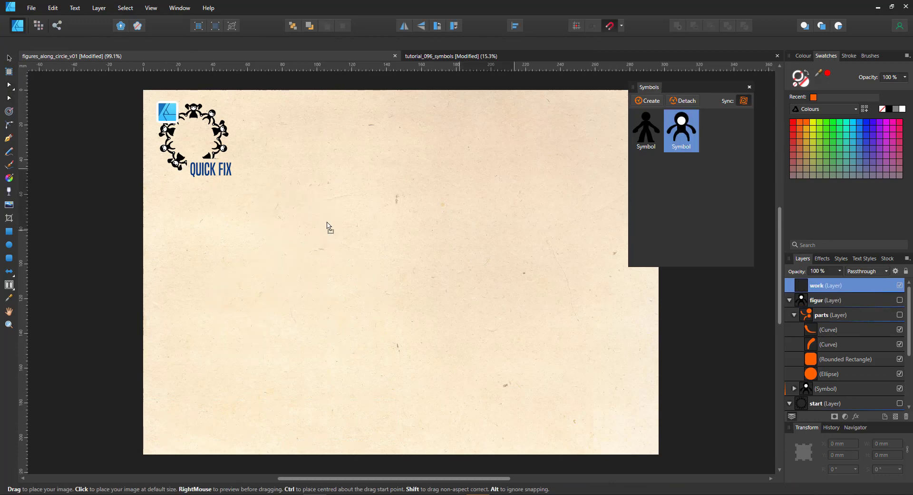
left_click(400, 143)
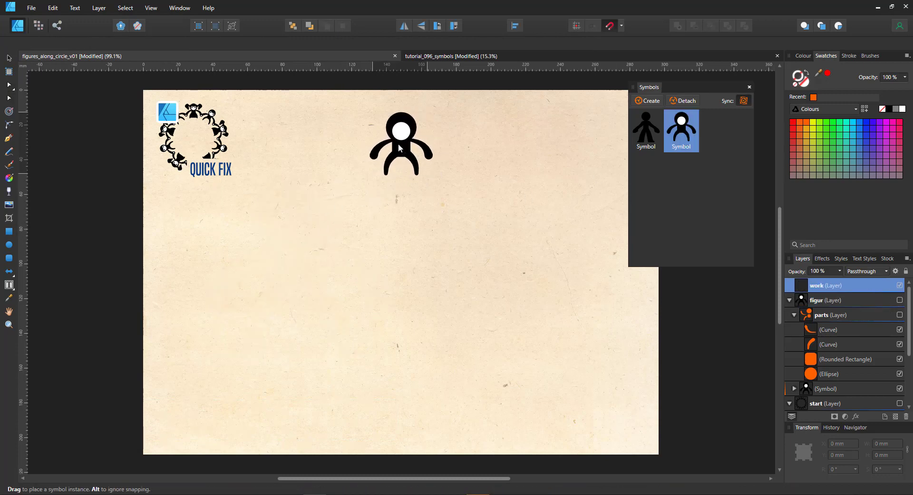
Step: Draw a large orange 2 pt outlined circle beneath the figure, then reselect the symbol
left_click(401, 142)
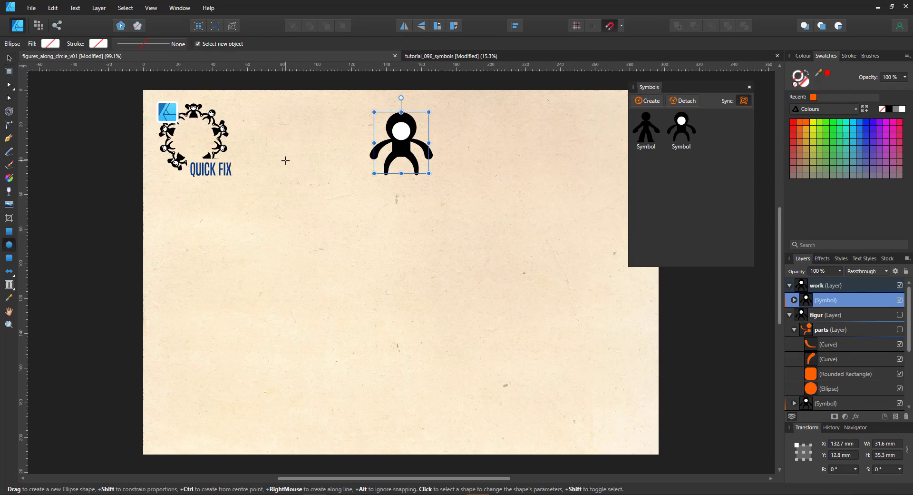
left_click_drag(285, 161, 522, 402)
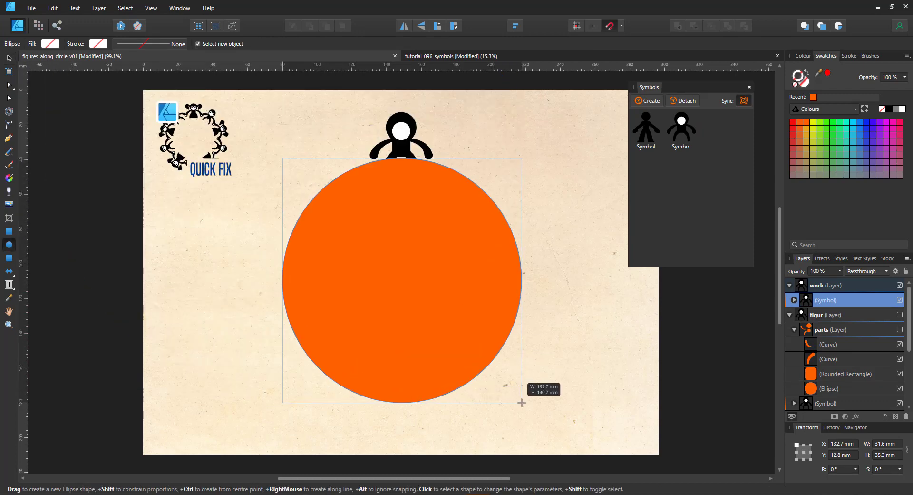
left_click_drag(522, 403, 526, 408)
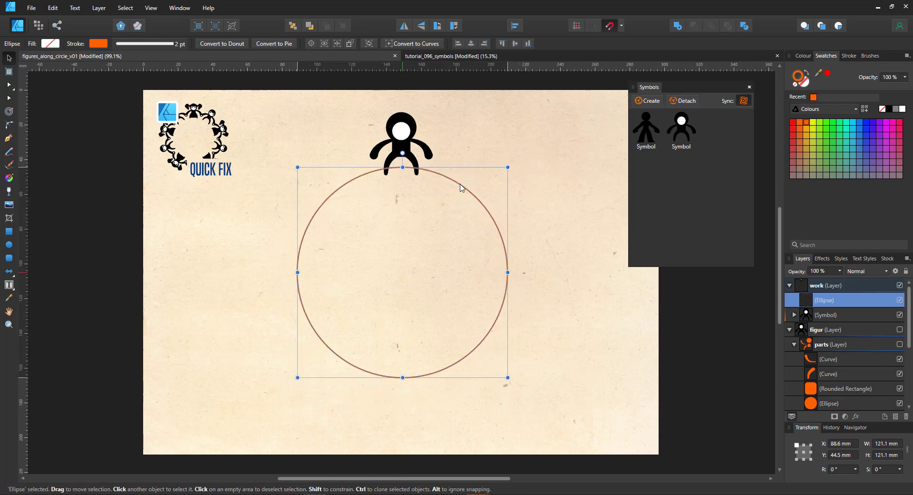
left_click(400, 140)
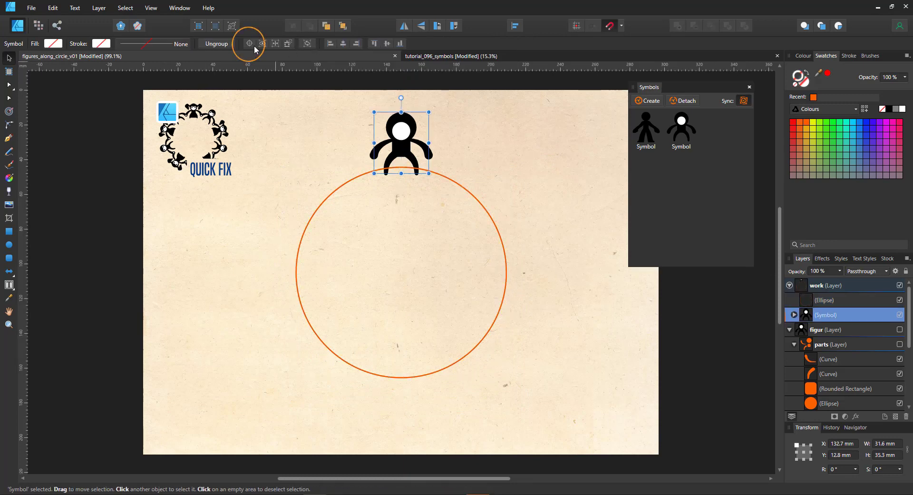
Step: Move the transform origin to the circle centre and duplicate the figure rotated 36° with Ctrl+J
left_click(249, 42)
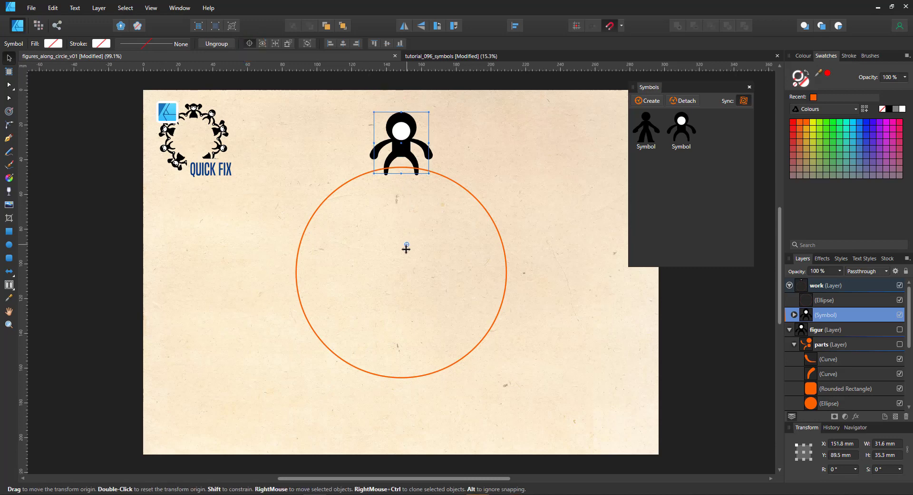
left_click_drag(406, 249, 401, 272)
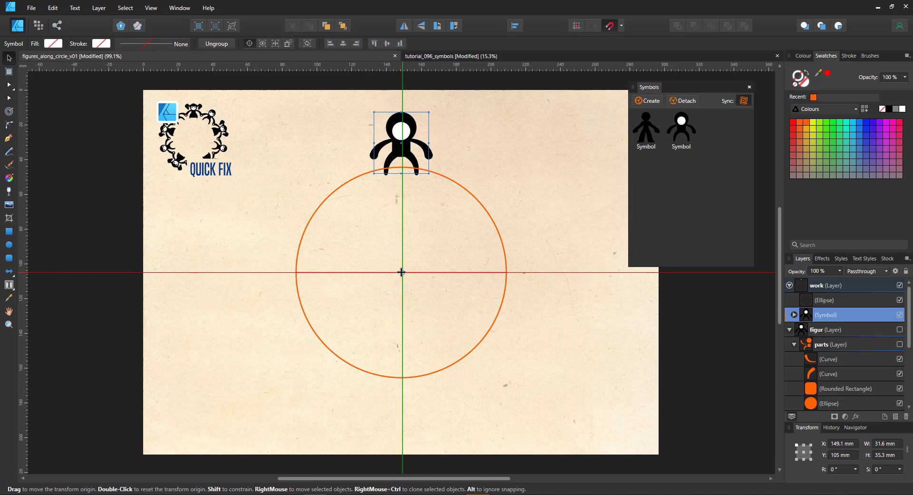
left_click(9, 57)
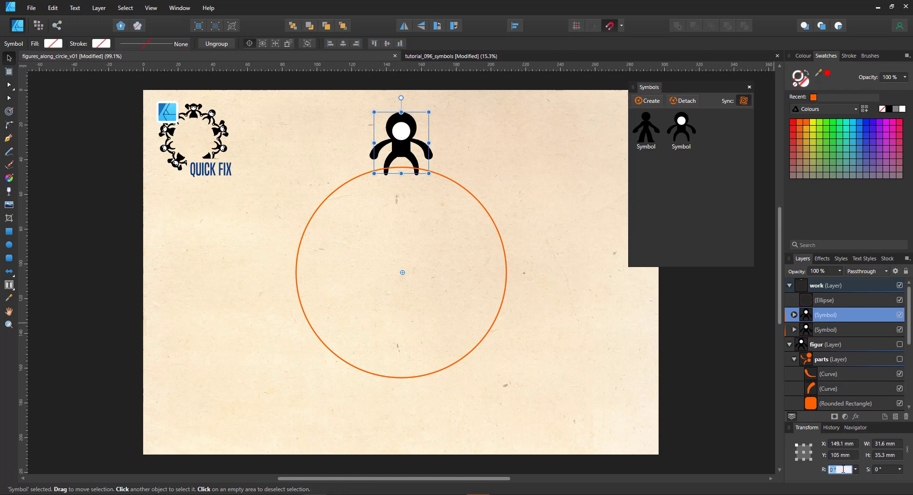
key("ctrl+j")
type("-36")
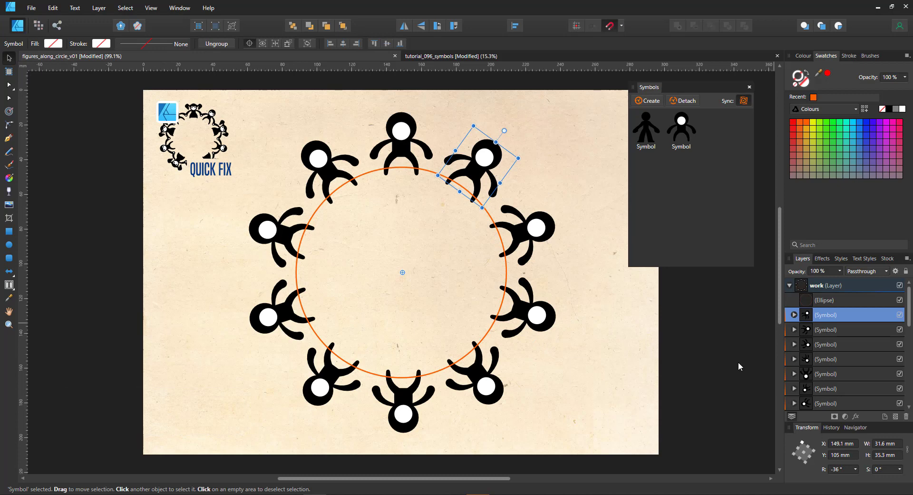
mouse_move(390, 145)
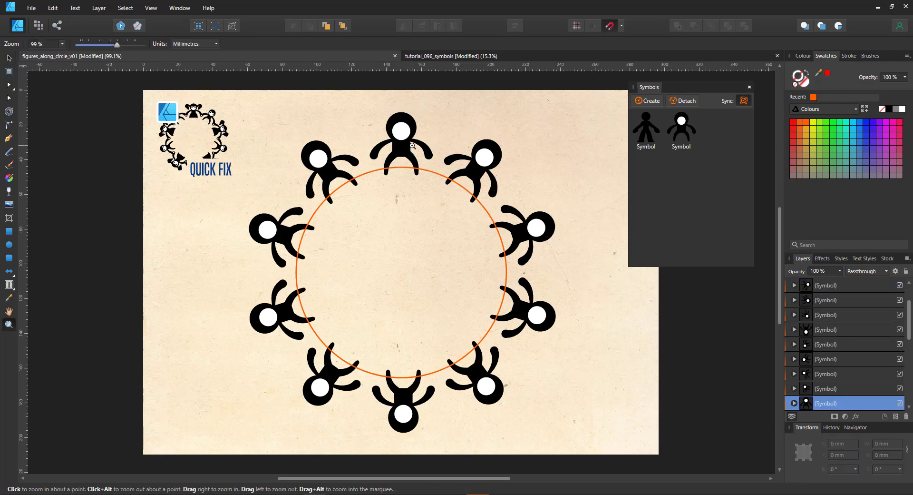
Step: Enlarge the top figure's parts and edit the arm nodes so hands reach neighbours
left_click(411, 146)
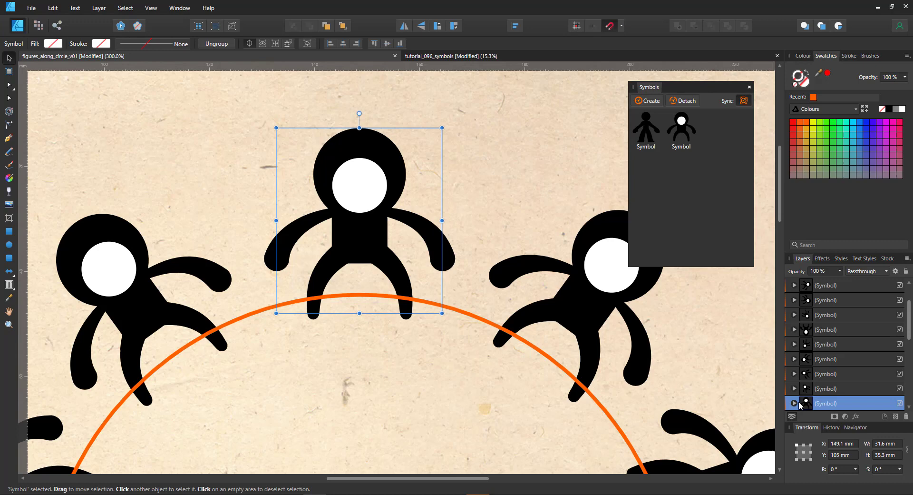
left_click(793, 315)
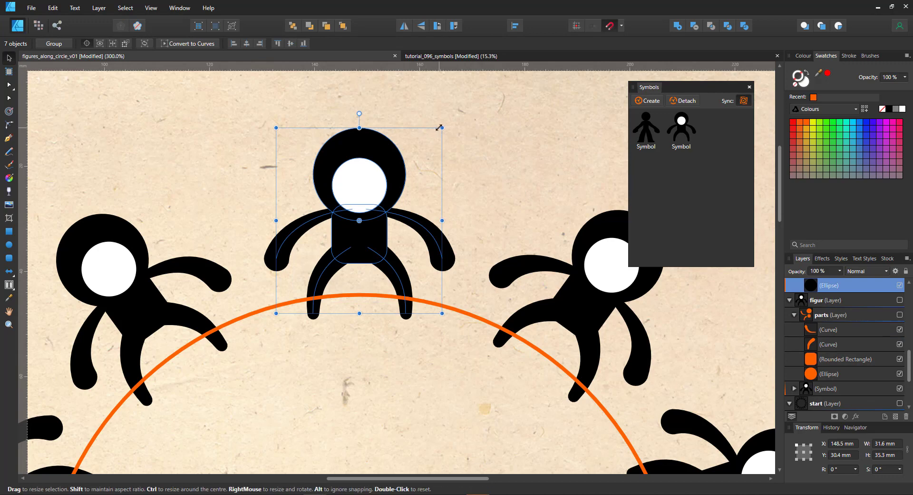
left_click_drag(441, 127, 465, 101)
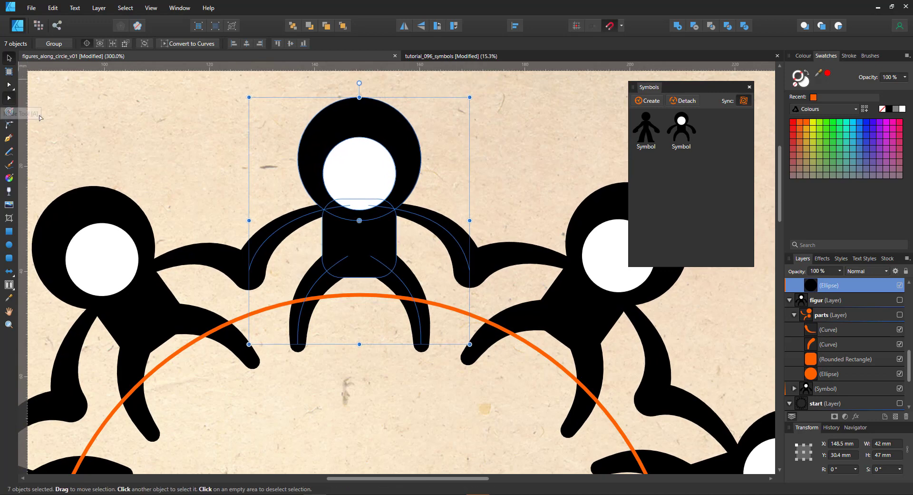
left_click(8, 111)
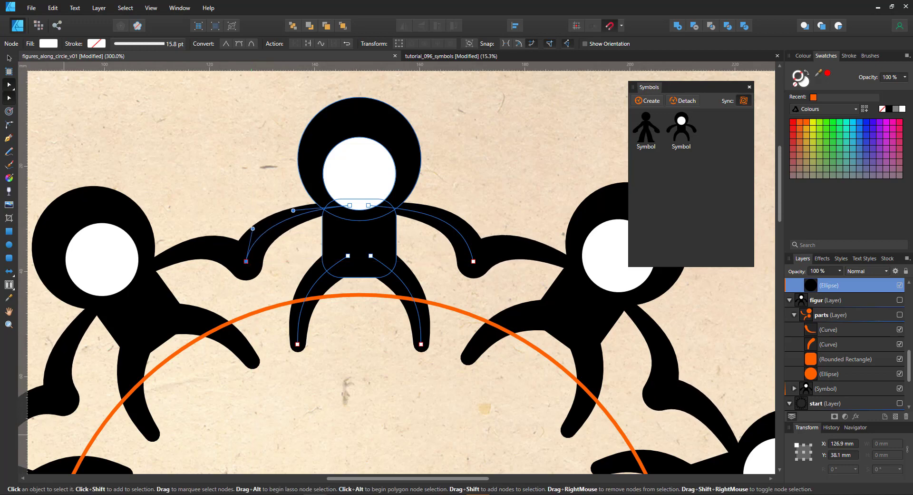
mouse_move(315, 415)
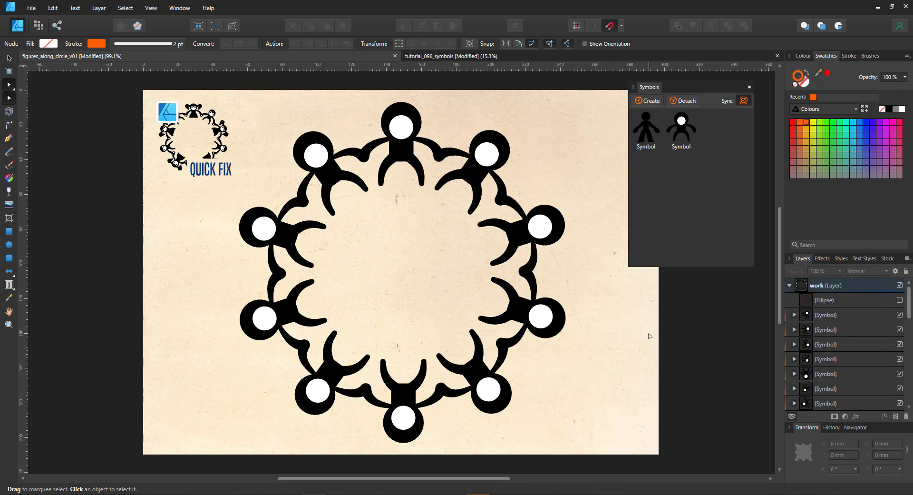
Step: Edit the top figure's symbol, adding eyes and dragging white circles onto both hands
left_click(400, 140)
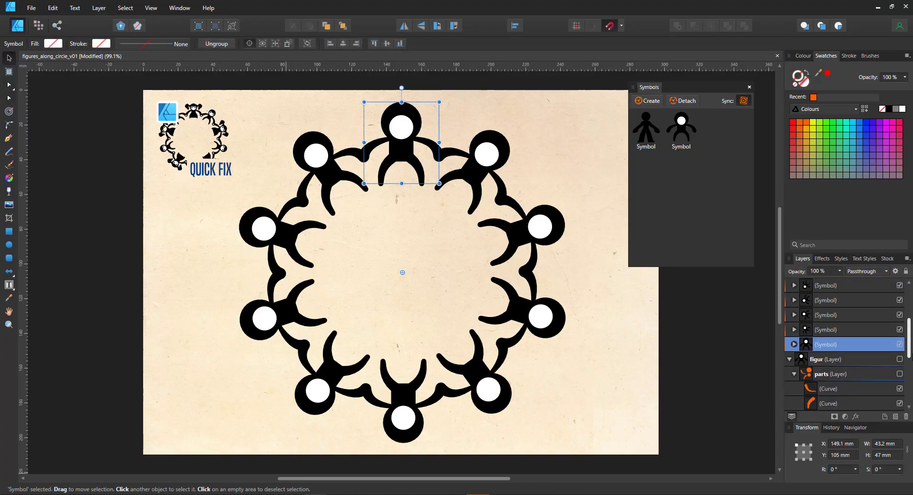
left_click(824, 343)
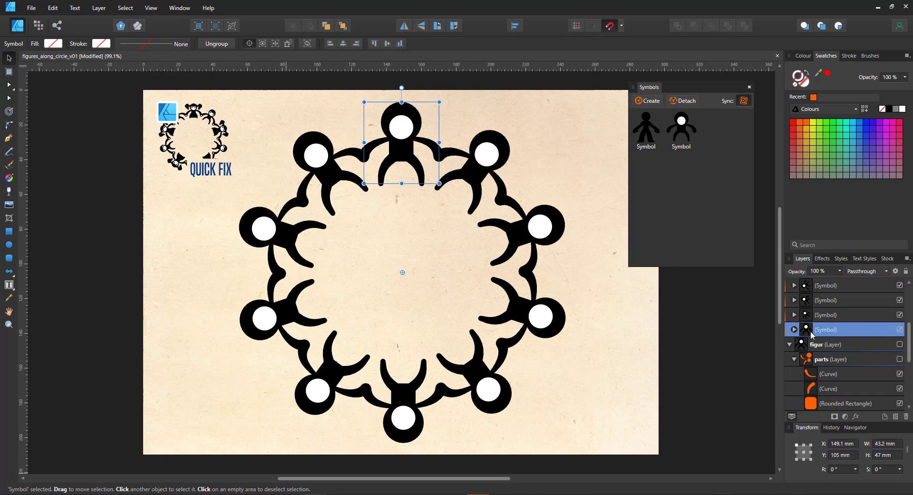
mouse_move(400, 132)
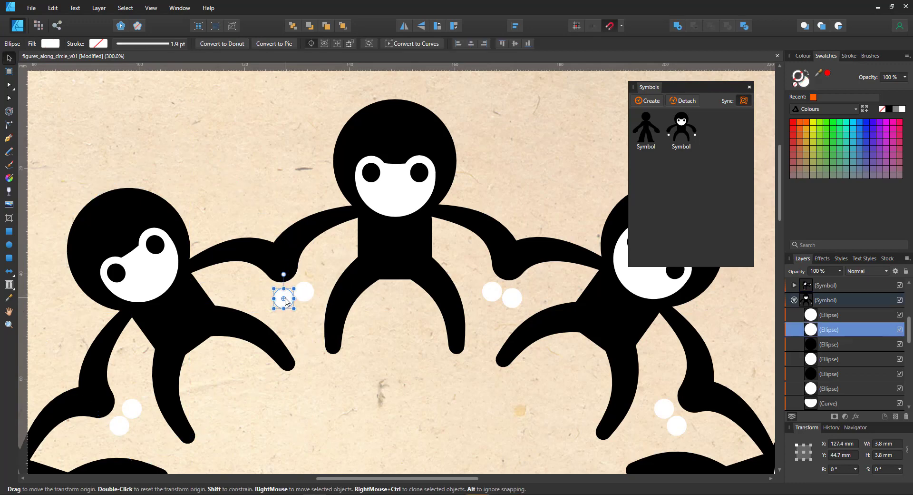
left_click_drag(283, 300, 281, 262)
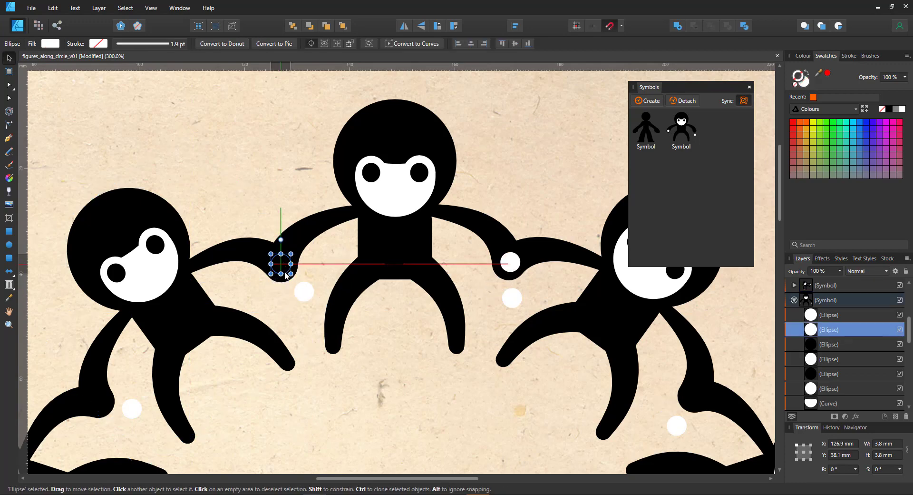
left_click_drag(280, 262, 511, 299)
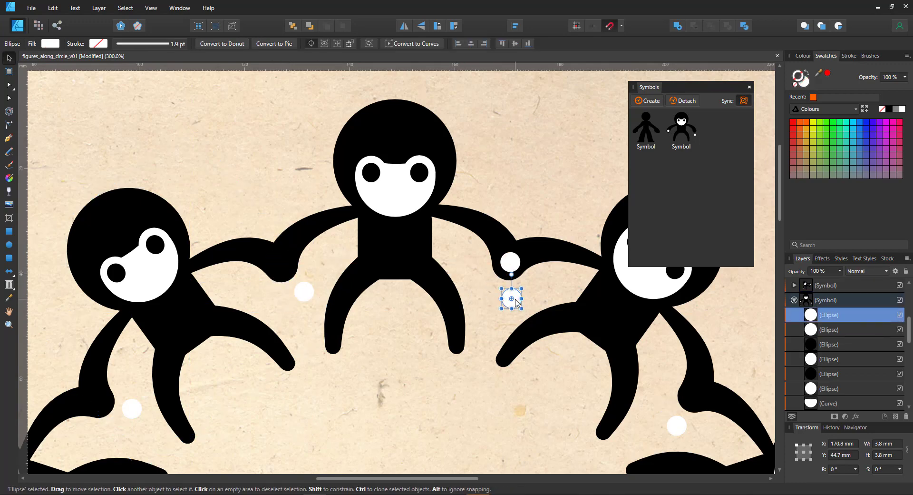
left_click_drag(510, 298, 511, 263)
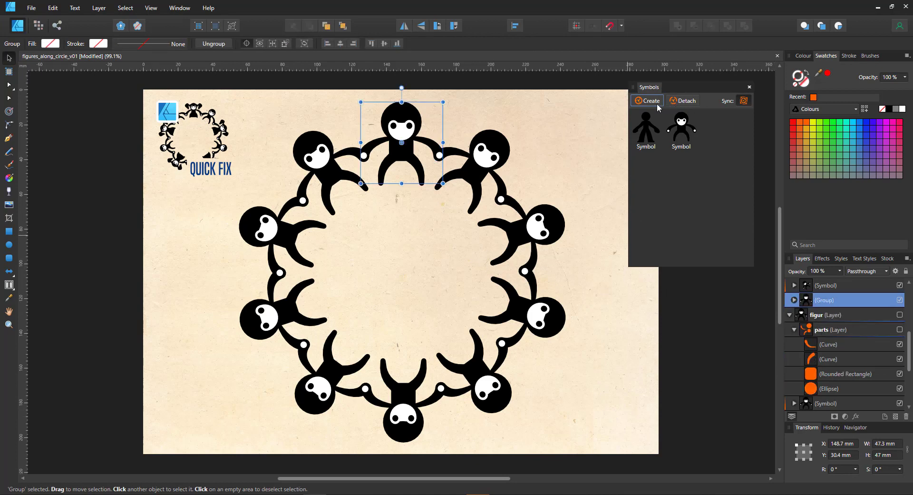
Step: Create a new symbol from the decorated figure and draw its pigtail shapes
left_click(647, 100)
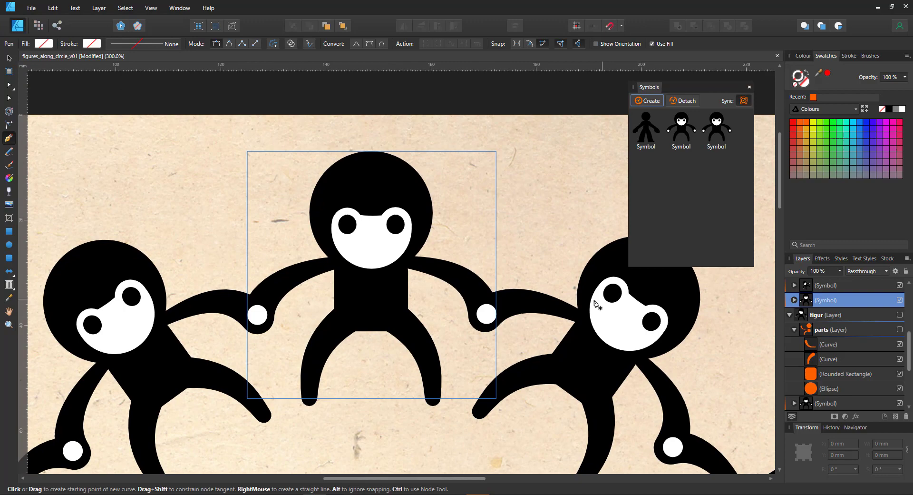
left_click(793, 299)
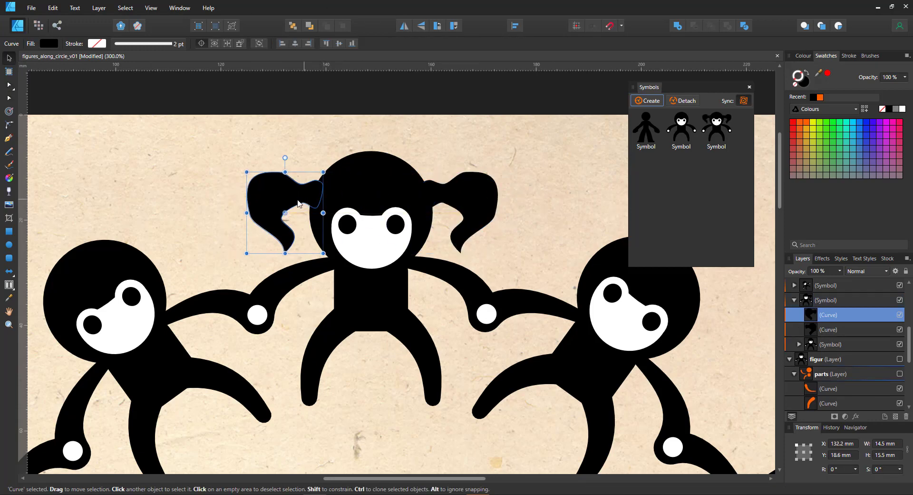
left_click(8, 138)
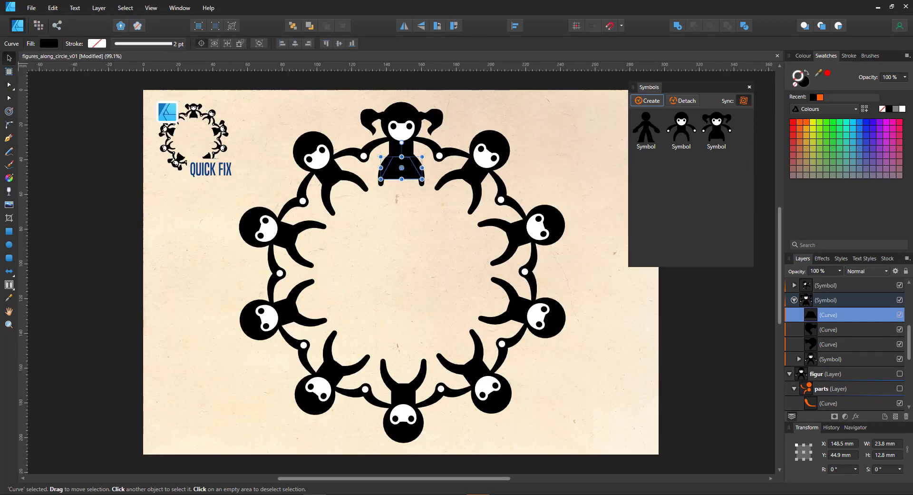
mouse_move(565, 226)
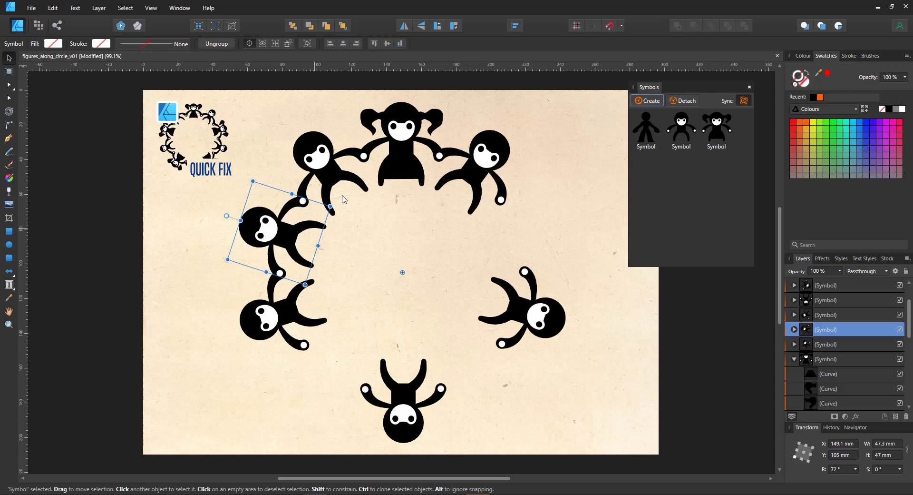
Step: Select the top girl, duplicate her symbol and rotate the copy into a ring gap
left_click(401, 140)
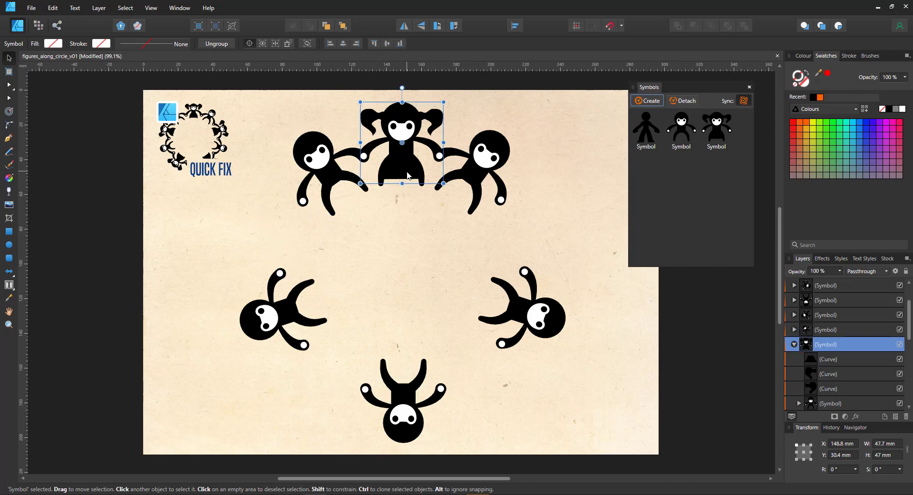
mouse_move(407, 147)
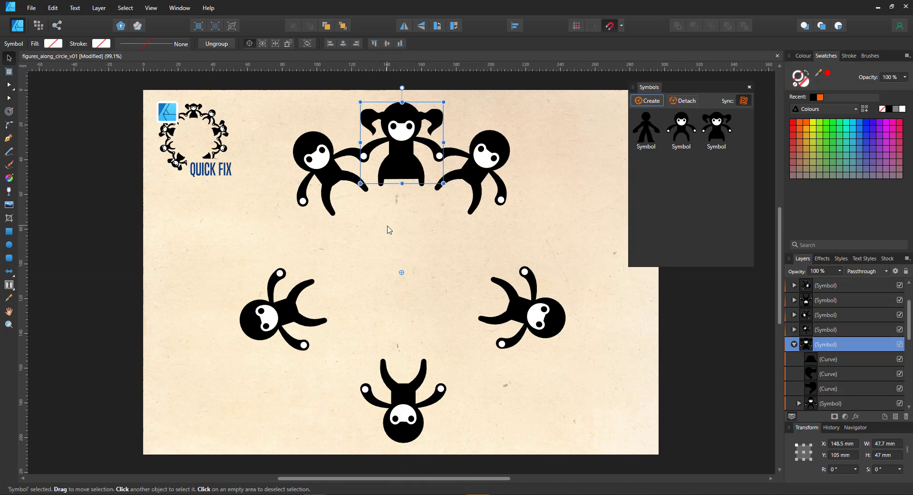
left_click(793, 344)
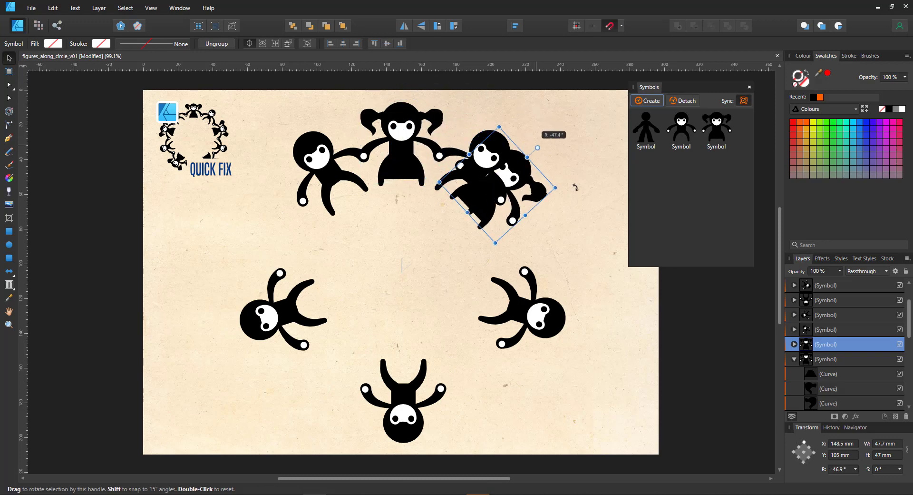
left_click_drag(536, 148, 576, 216)
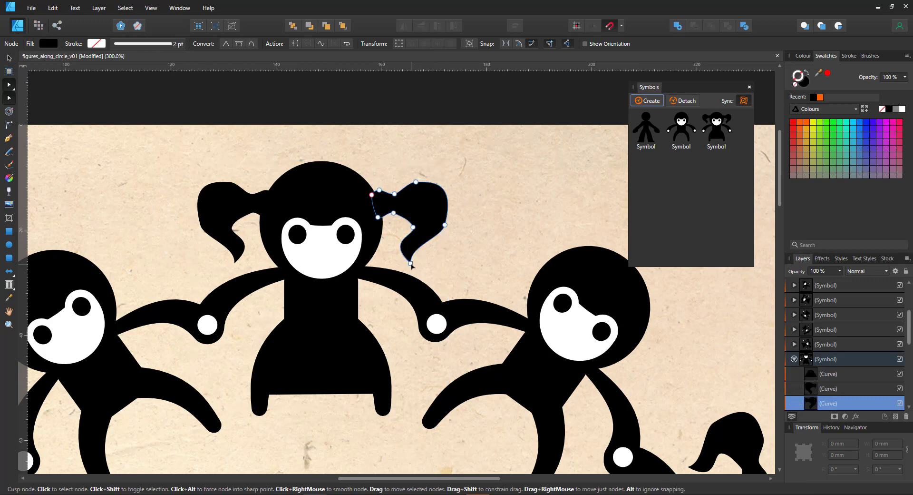
Step: Reshape the curve of the girl's right pigtail with its nodes
left_click_drag(206, 253, 394, 280)
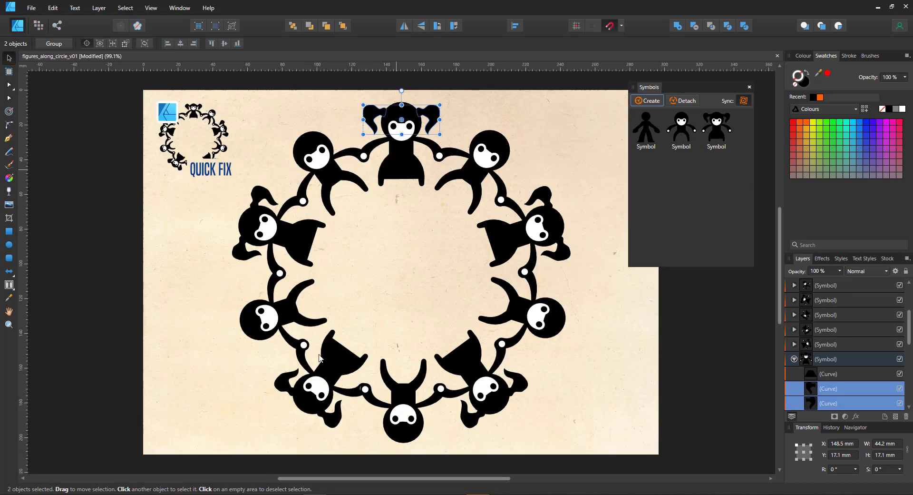
mouse_move(60, 130)
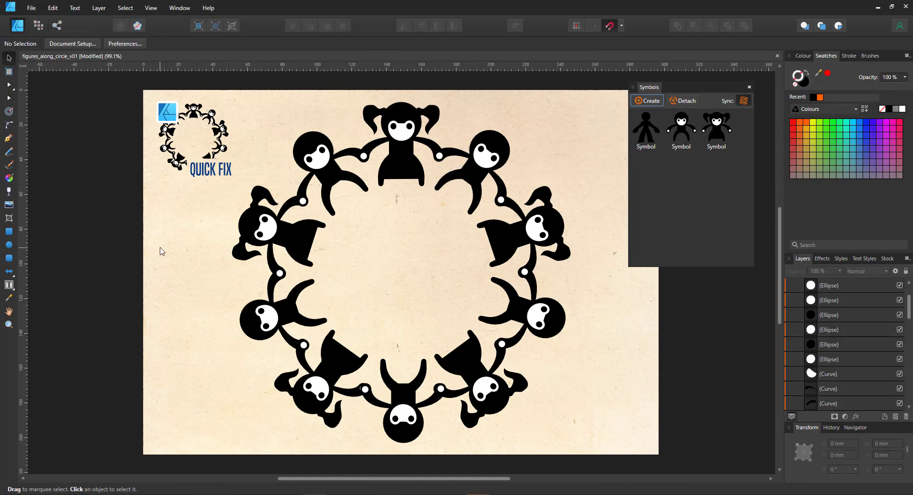
mouse_move(554, 378)
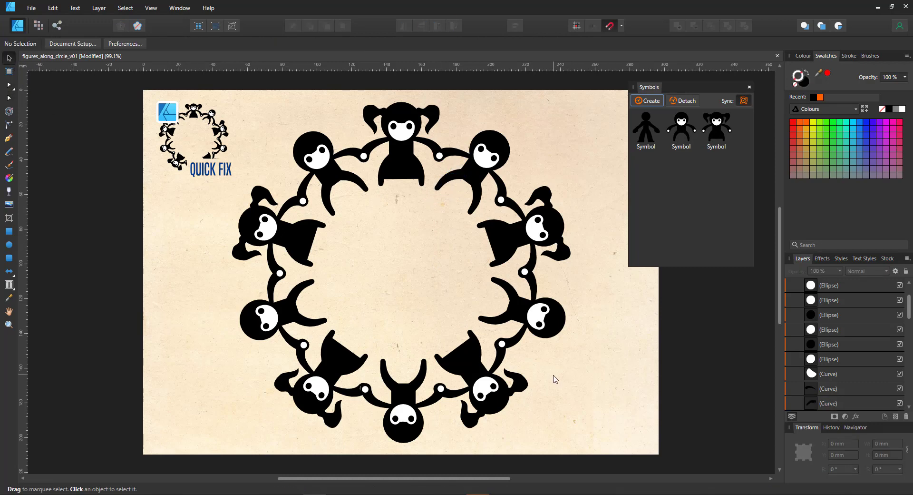
mouse_move(499, 393)
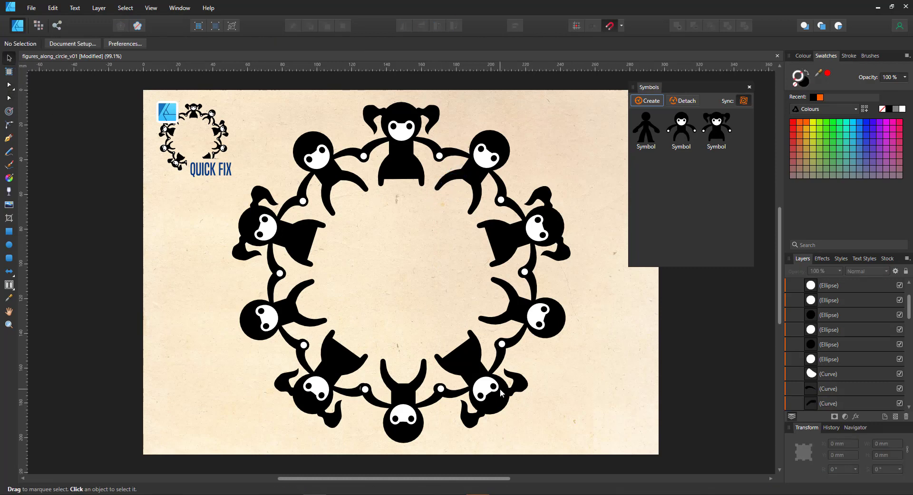